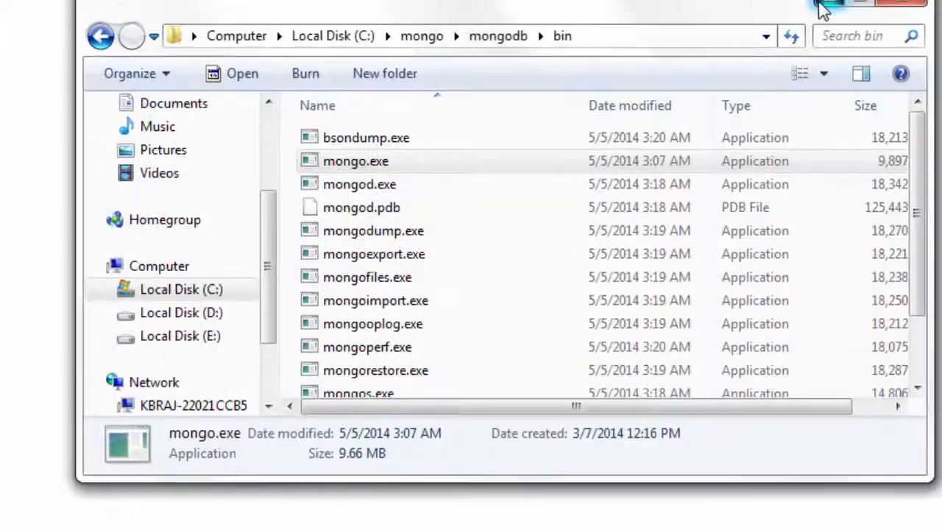
- Launch mongo.exe from C:\mongo\mongodb\bin to start the MongoDB shell
double_click(356, 161)
type("db.compan")
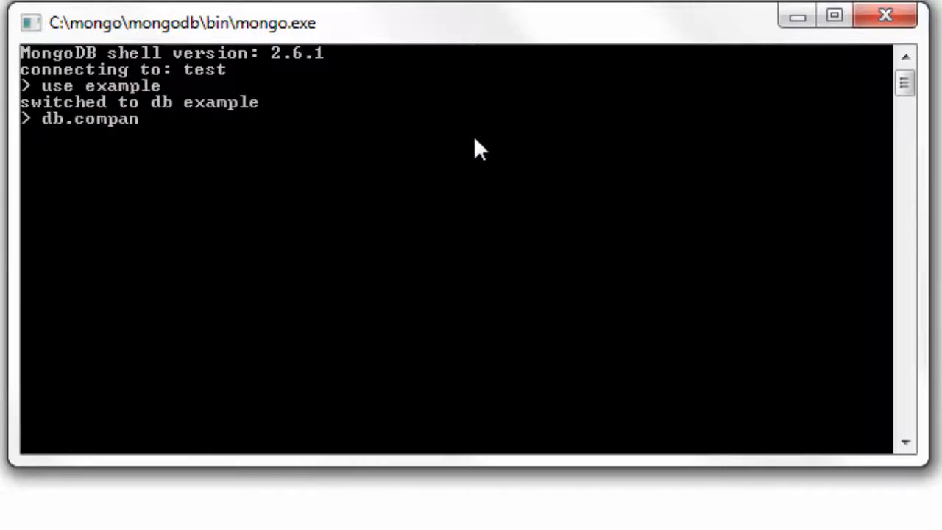
- Insert Apple/iPhone, Motorola/Smart Watch, then Technotip and Google with name only into company
type("y.insert();")
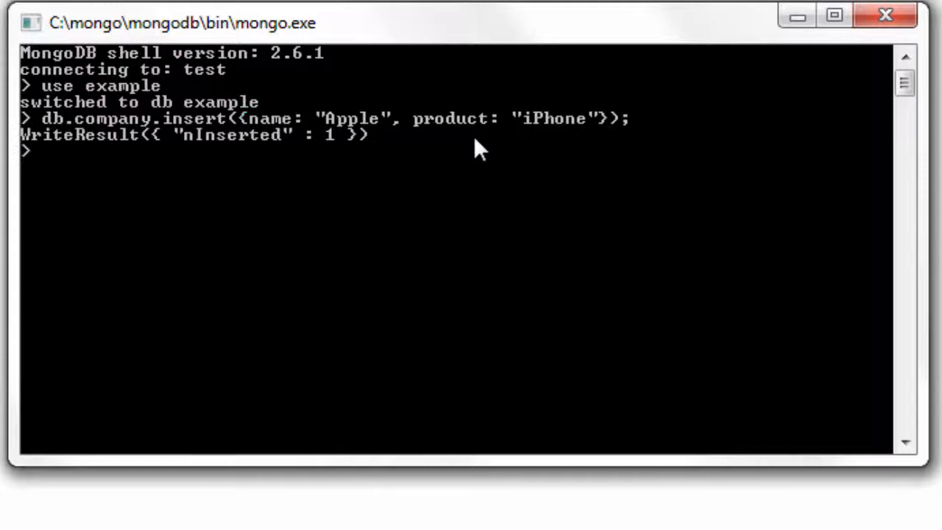
type("db.company.insert({name: \"Apple\", product: \"iPhone\"});")
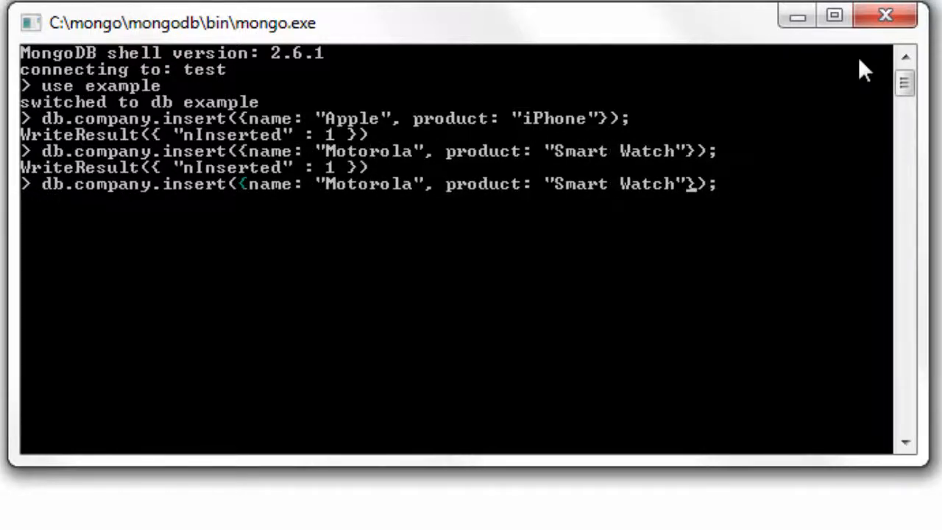
key("BackSpace")
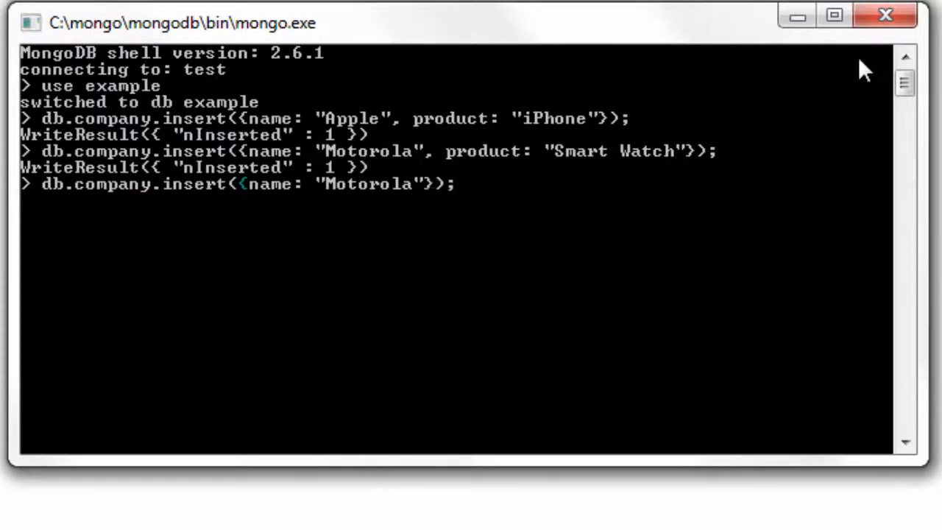
type("Technotip")
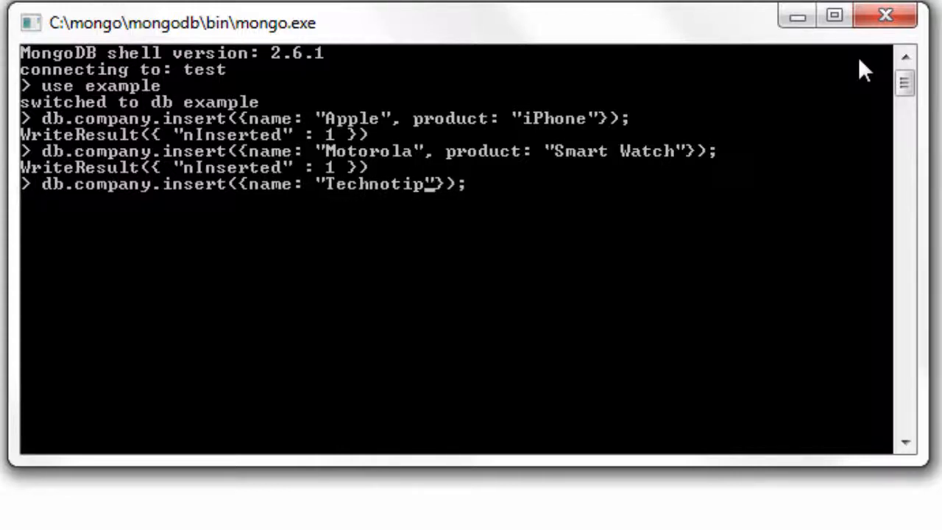
key("Enter")
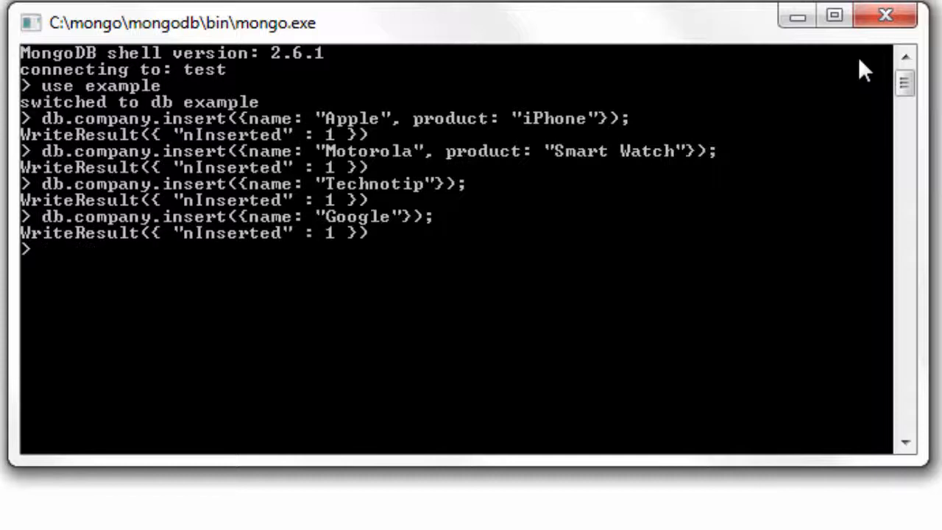
type("db.company.")
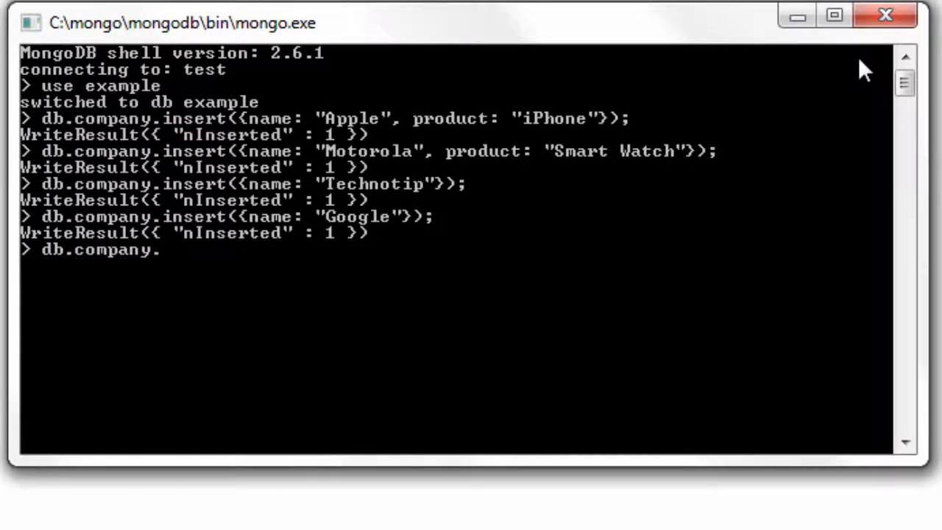
- Show all four company documents with db.company.find().pretty()
type("find().pretty()")
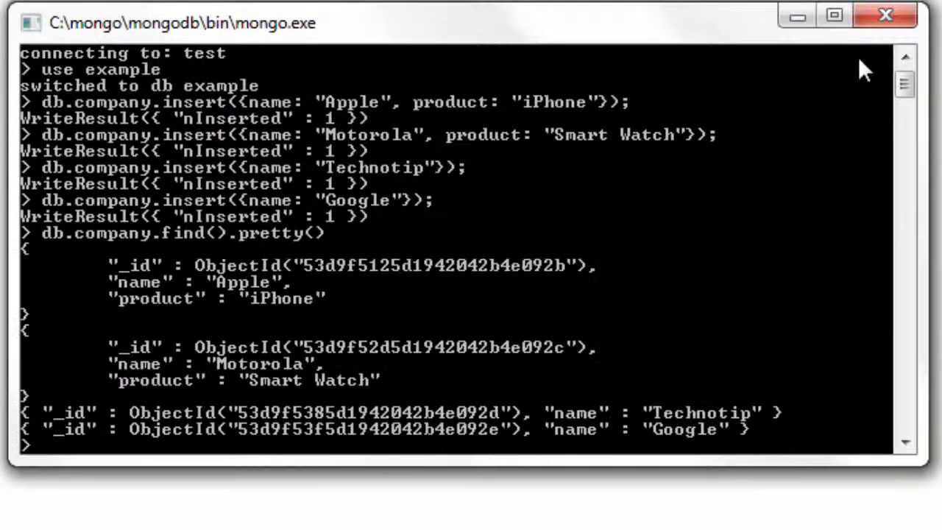
left_click(907, 441)
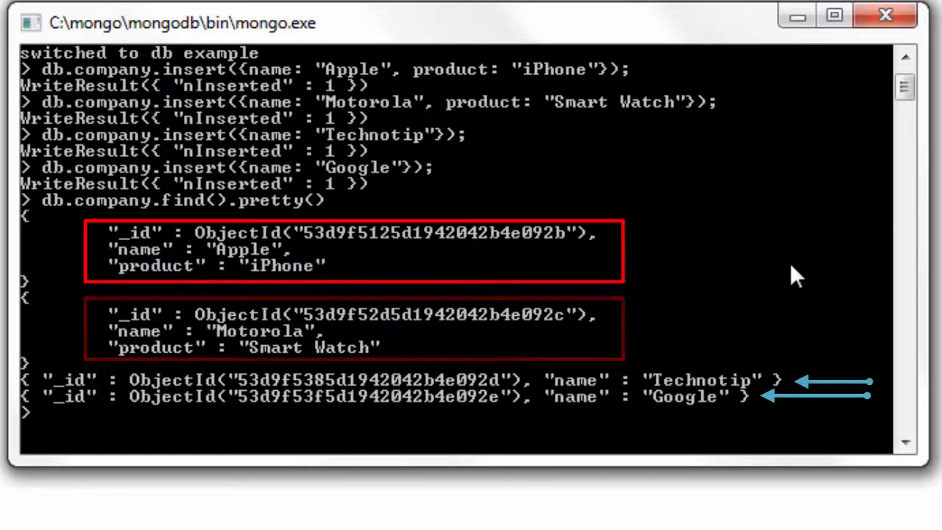
type("db.company")
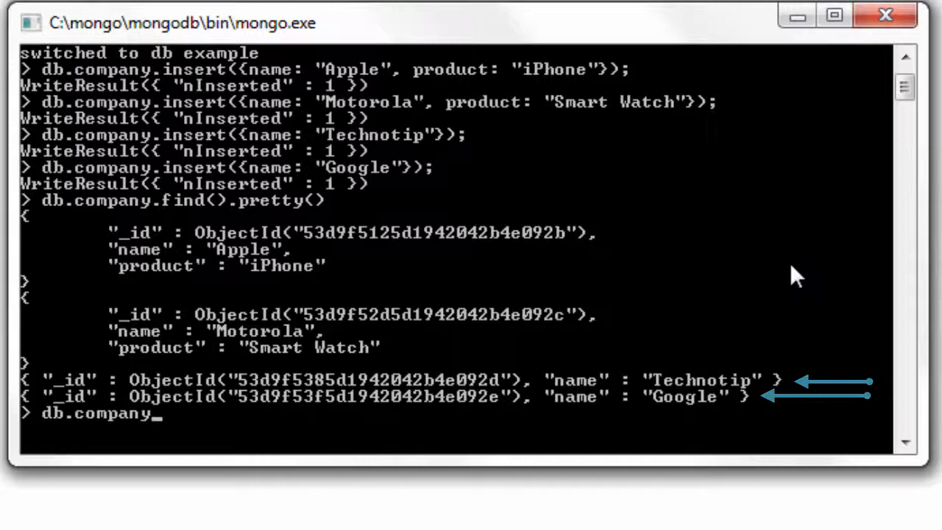
- Run ensureIndex({product: 1}, {unique: true}), hit the duplicate null key error, then rerun with sparse: true
type(".ensure")
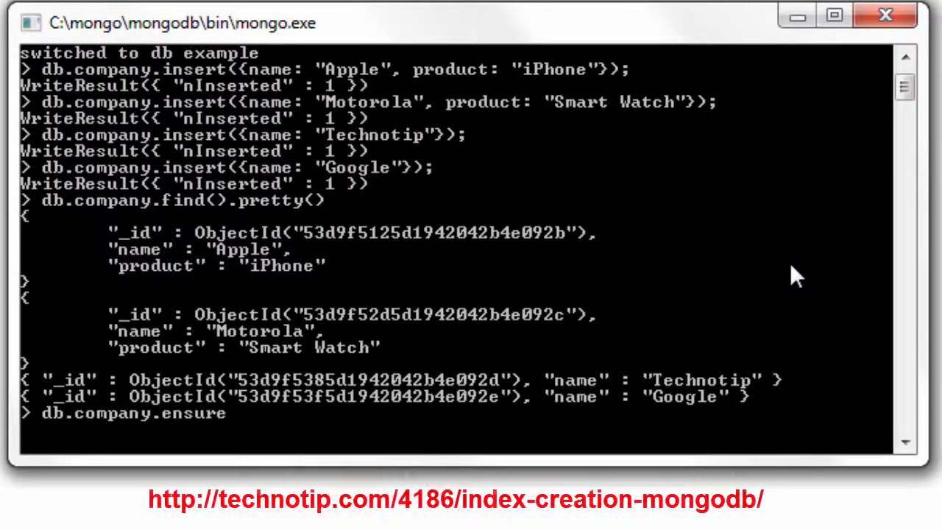
type("Index();")
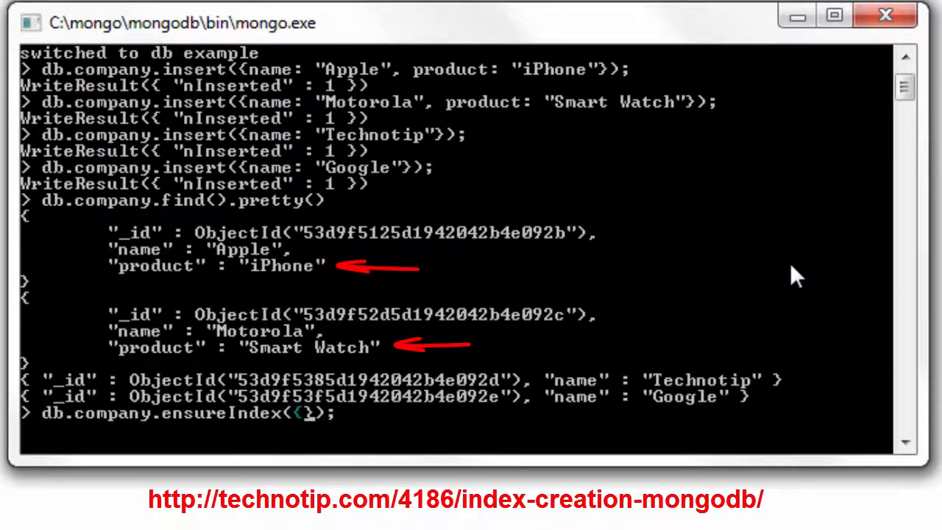
type("product: 1")
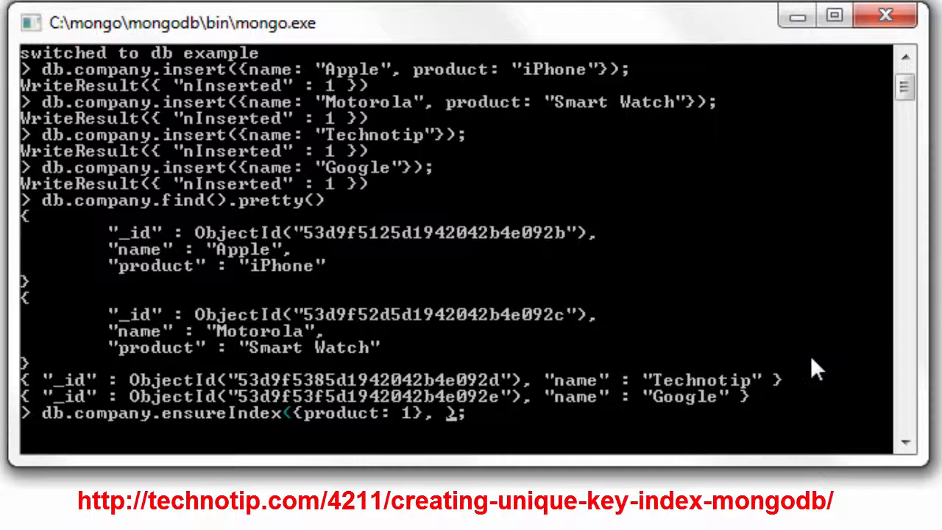
mouse_move(748, 264)
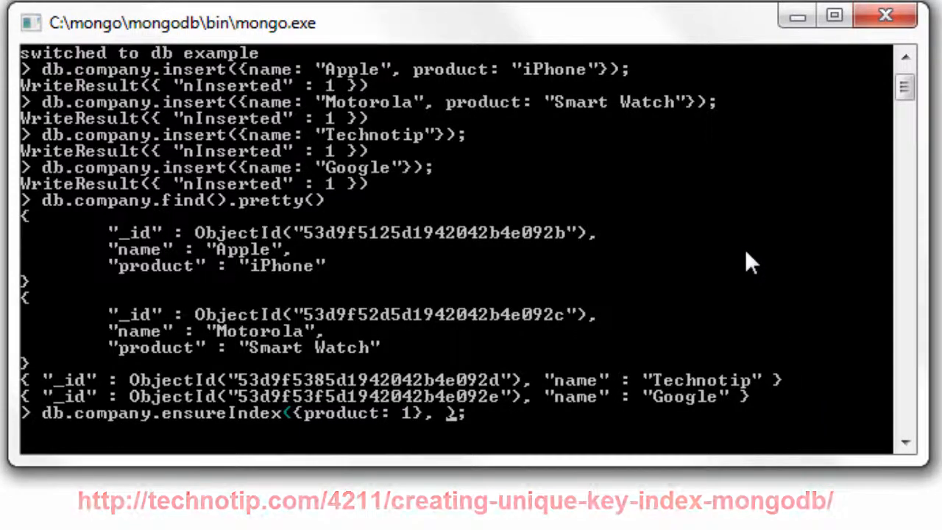
type("{unique: true, s")
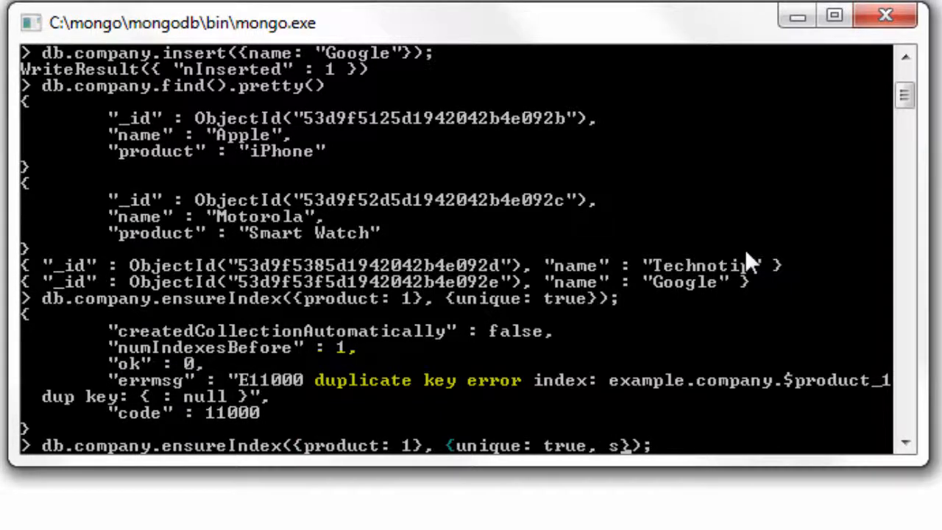
type("parse: true")
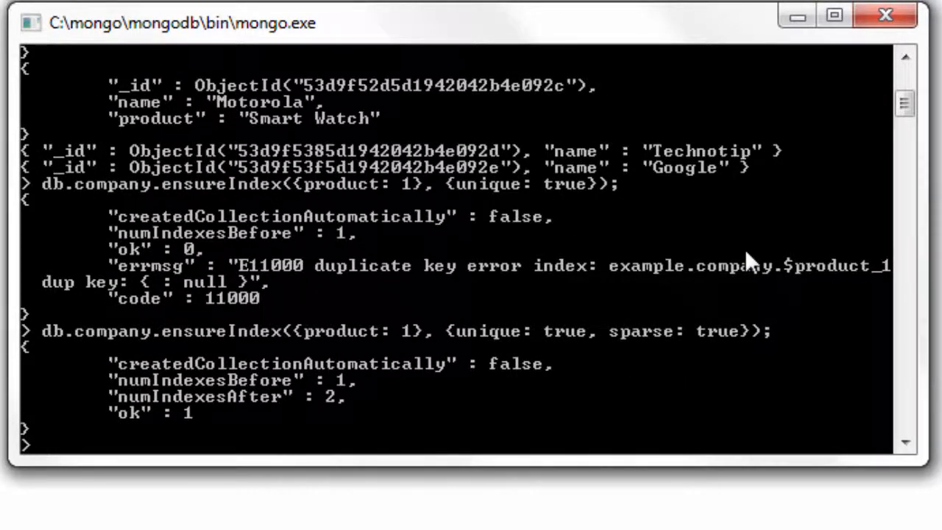
- Inspect db.system.indexes showing product_1 unique and sparse, then re-list the company documents
type("db.company.ensureIndex({product: 1}, {unique: true});")
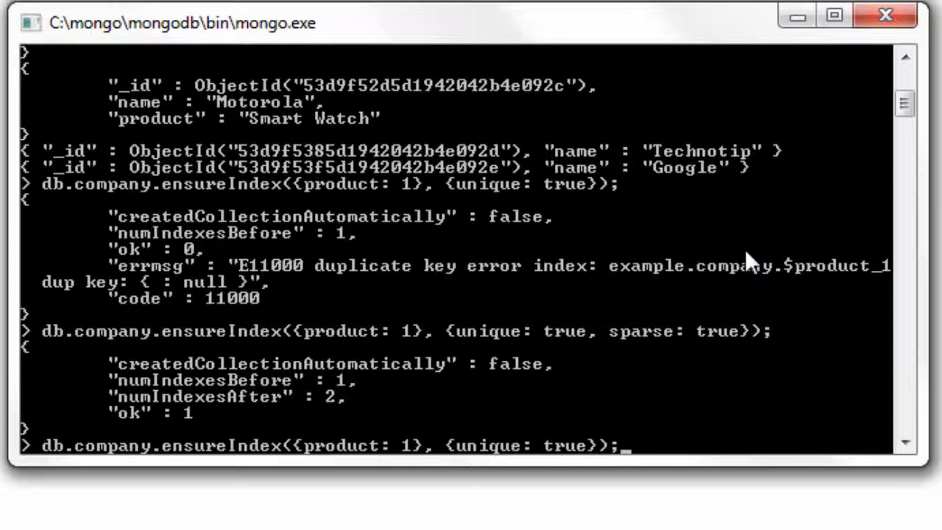
type("db.company.find().pretty()")
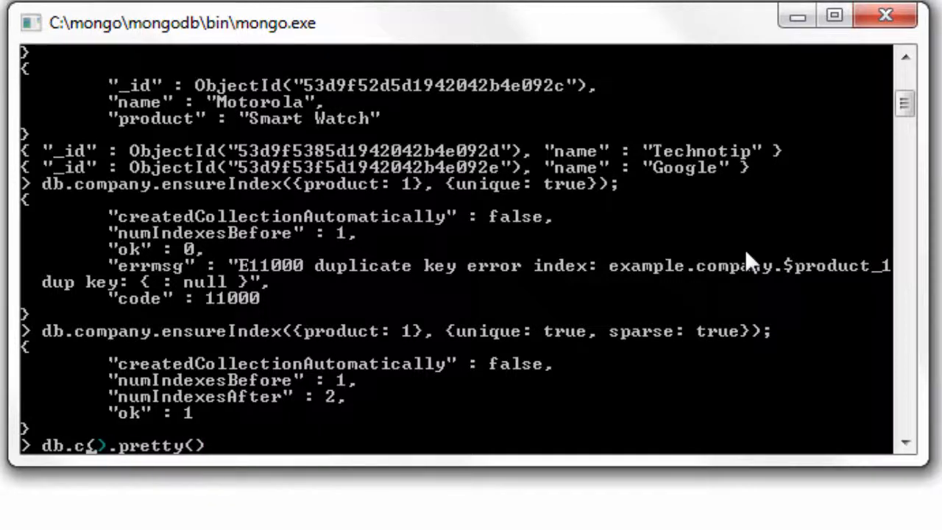
type("system.indexes.fin")
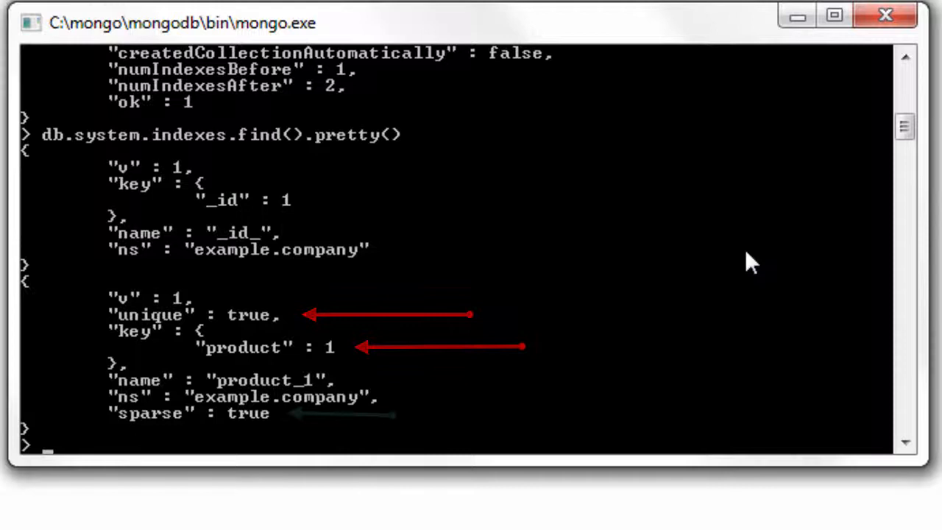
type("db.company.find().pretty(")
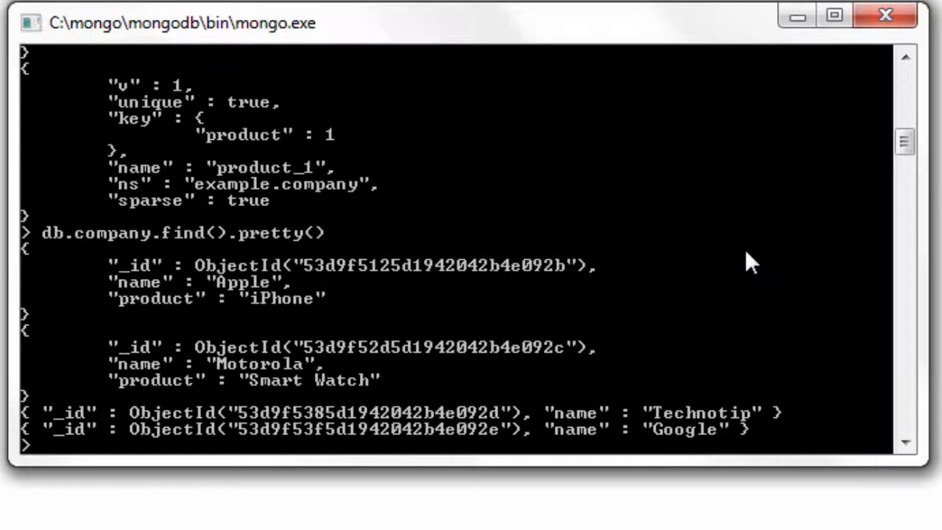
- Run db.company.find().sort({product: 1}) returning Technotip and Google first, then Motorola and Apple
type("db.company.find().pretty()")
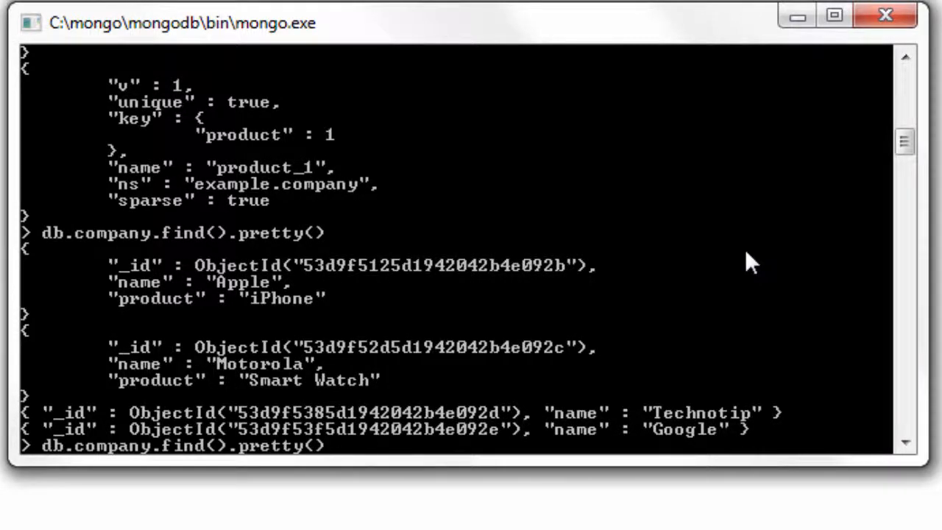
type("so")
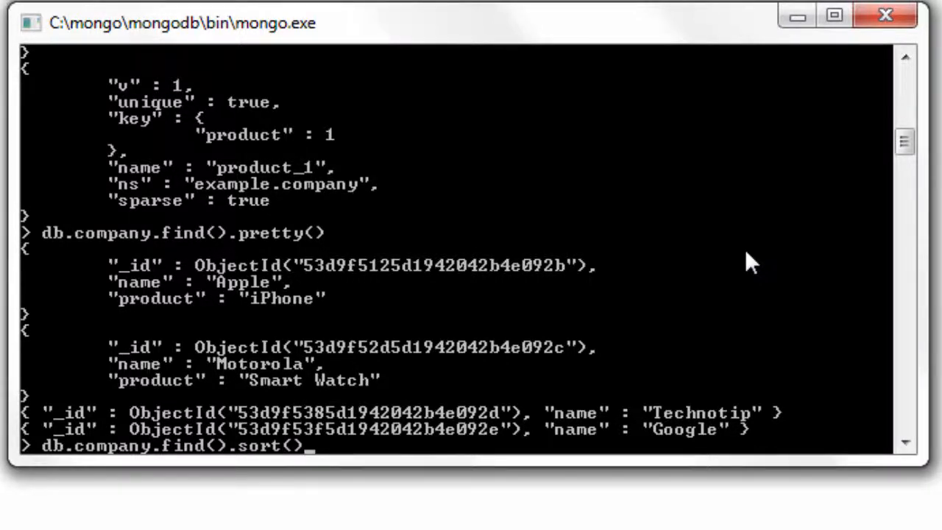
type("{});")
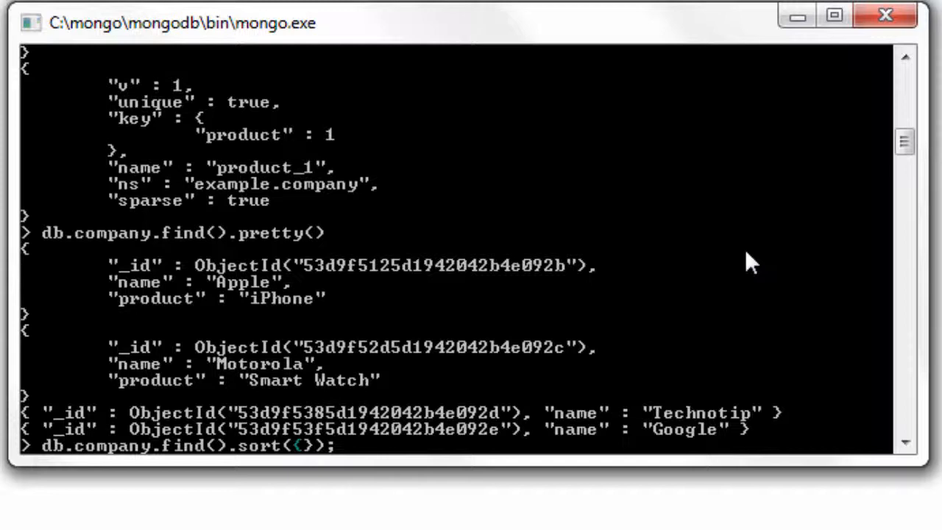
type("product: 1")
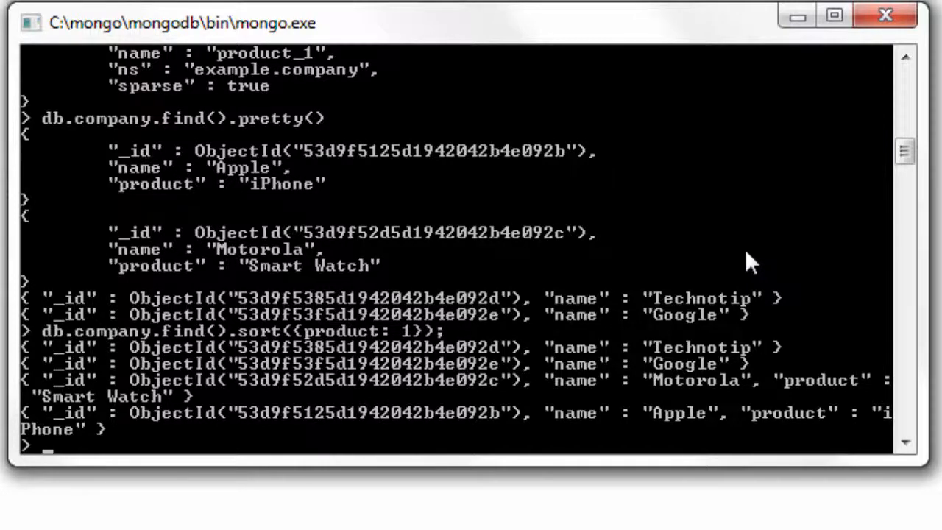
mouse_move(701, 326)
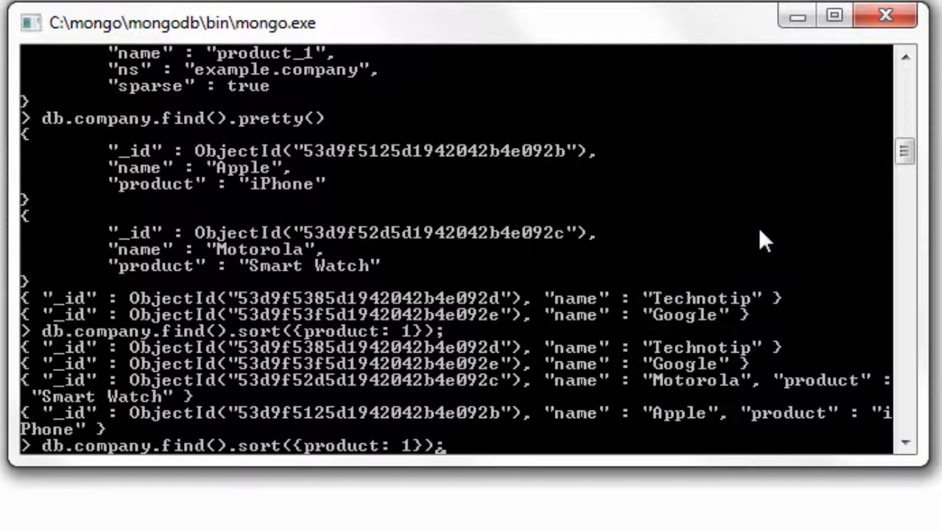
- Pretty-print the product-sorted query, then explain it showing a BasicCursor scanning 4 documents
type(".pretty()")
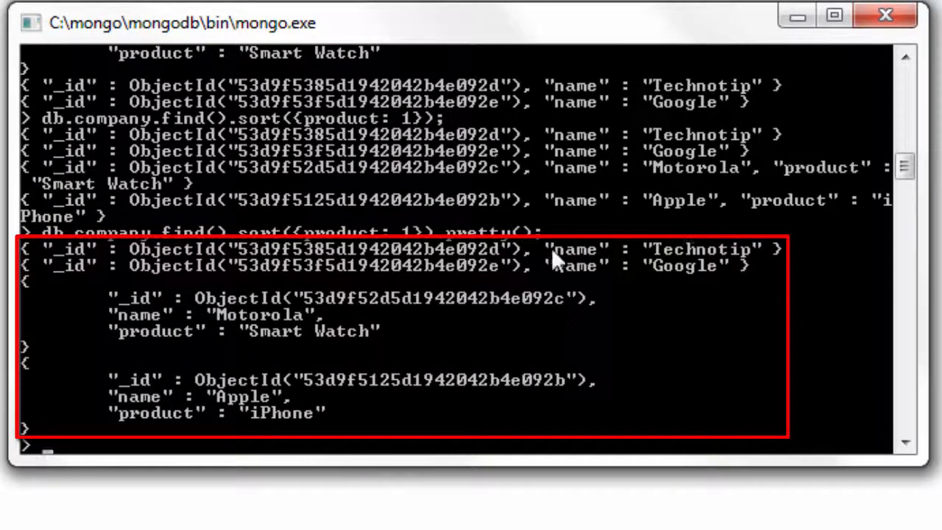
mouse_move(674, 293)
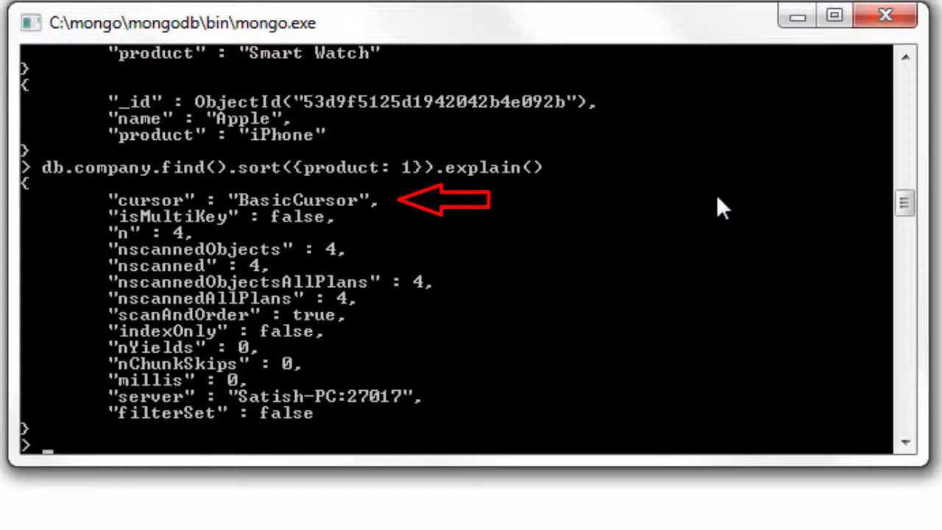
type("db.company.find().sort({product: 1}).explain(")
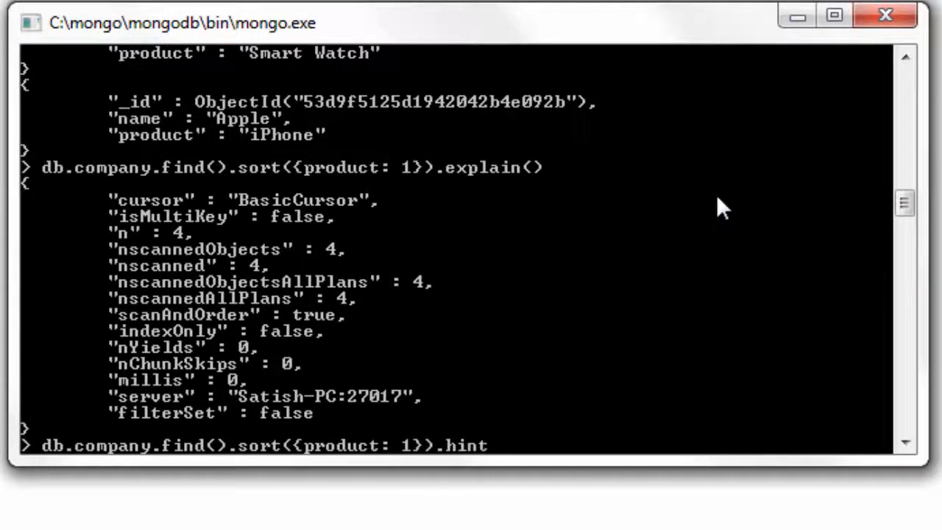
- Add hint({product: 1}) to the sorted query, returning only Motorola and Apple pretty-printed
type("()")
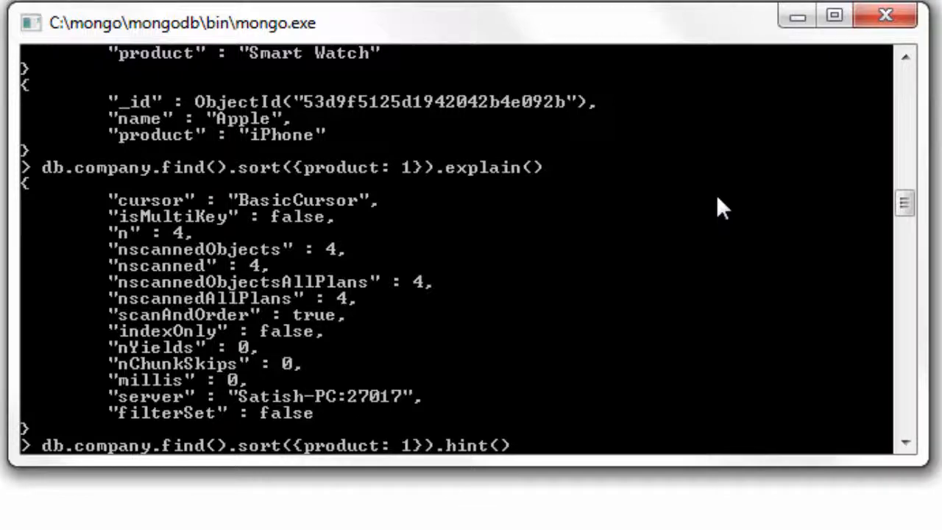
type(".pretty")
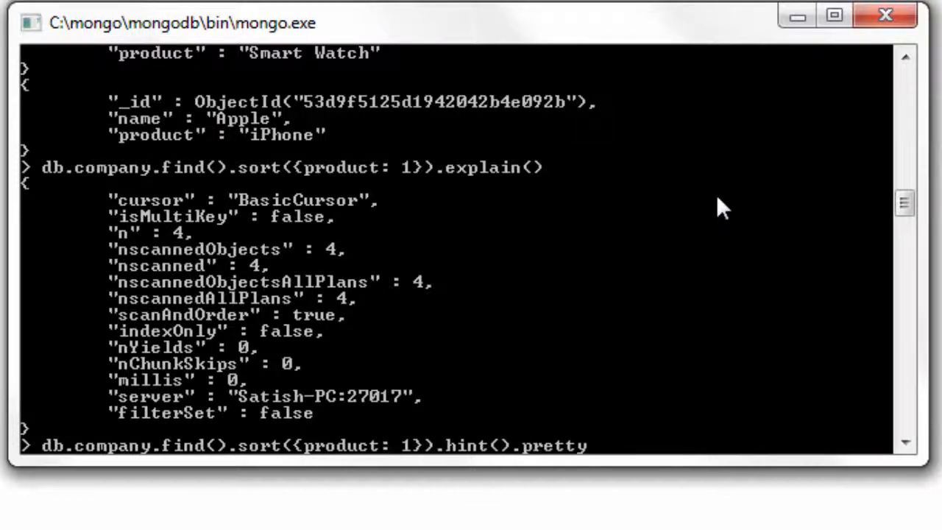
type("();")
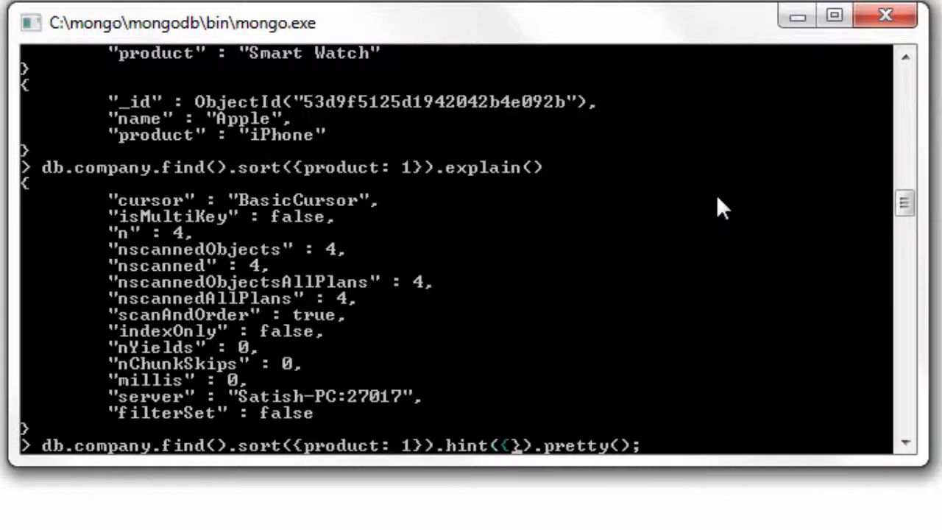
type("prodcy")
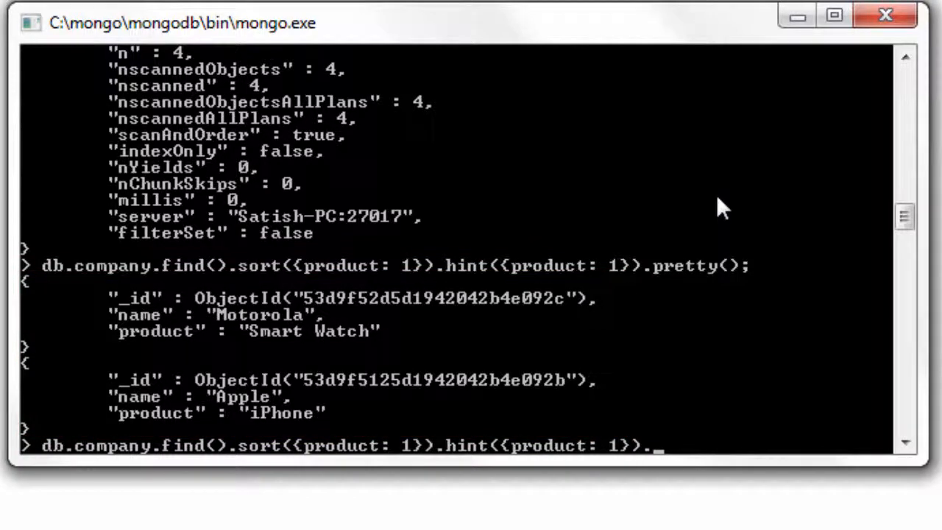
- Explain the hinted query, showing only 2 documents scanned via the product index
type("explain()")
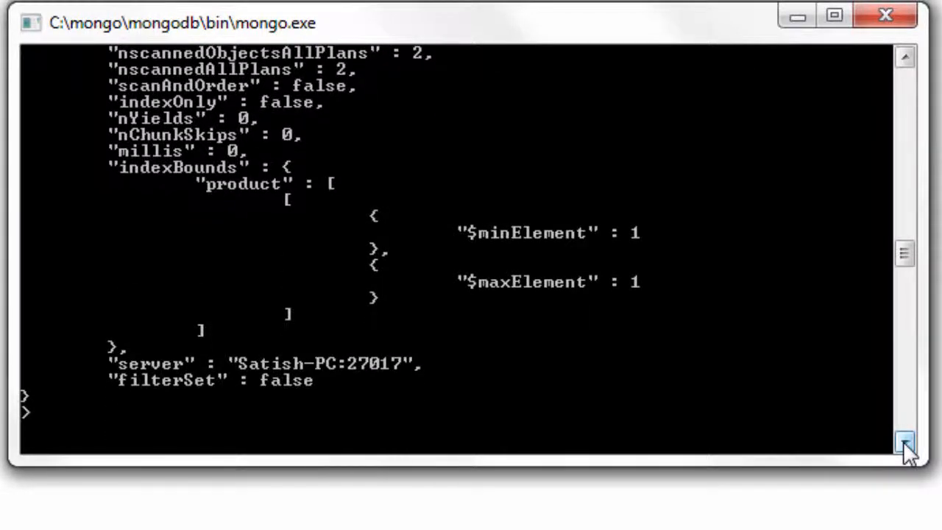
type("db.company.find().sort({product: 1}).explain()")
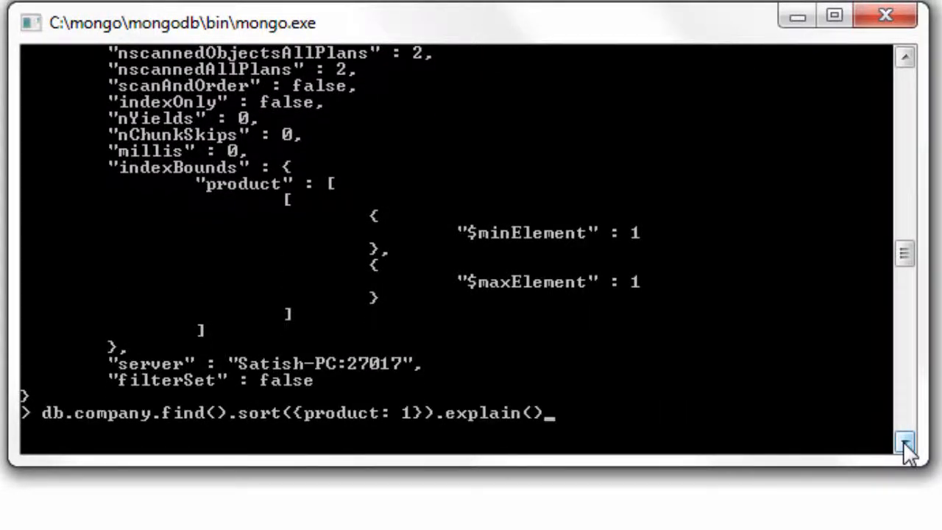